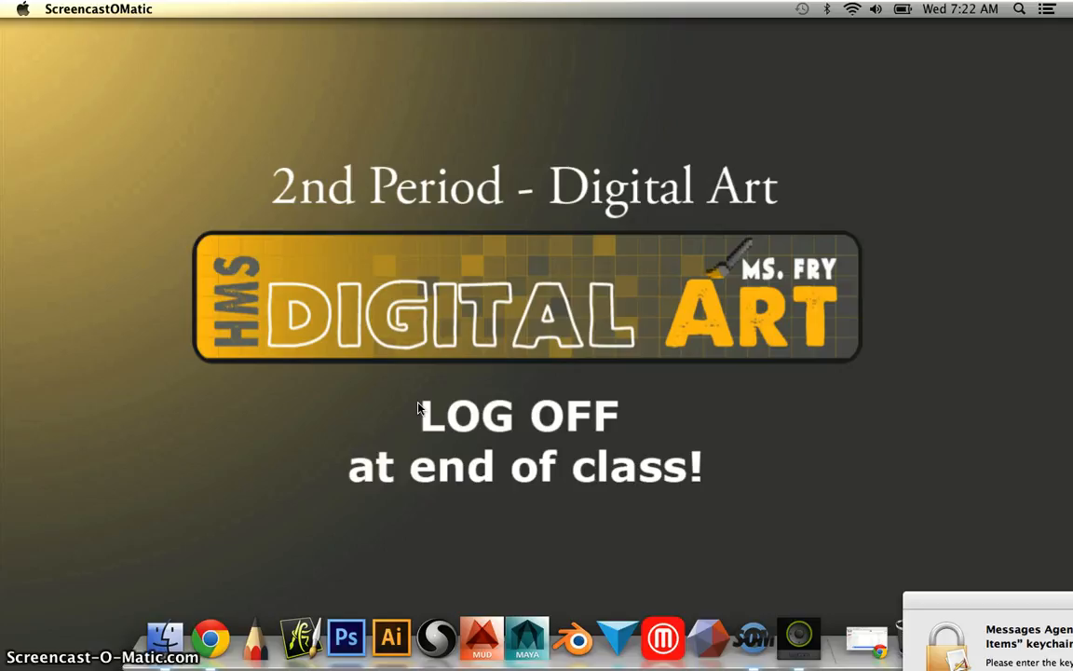
{"action": "mouse_move", "coordinate": [308, 638]}
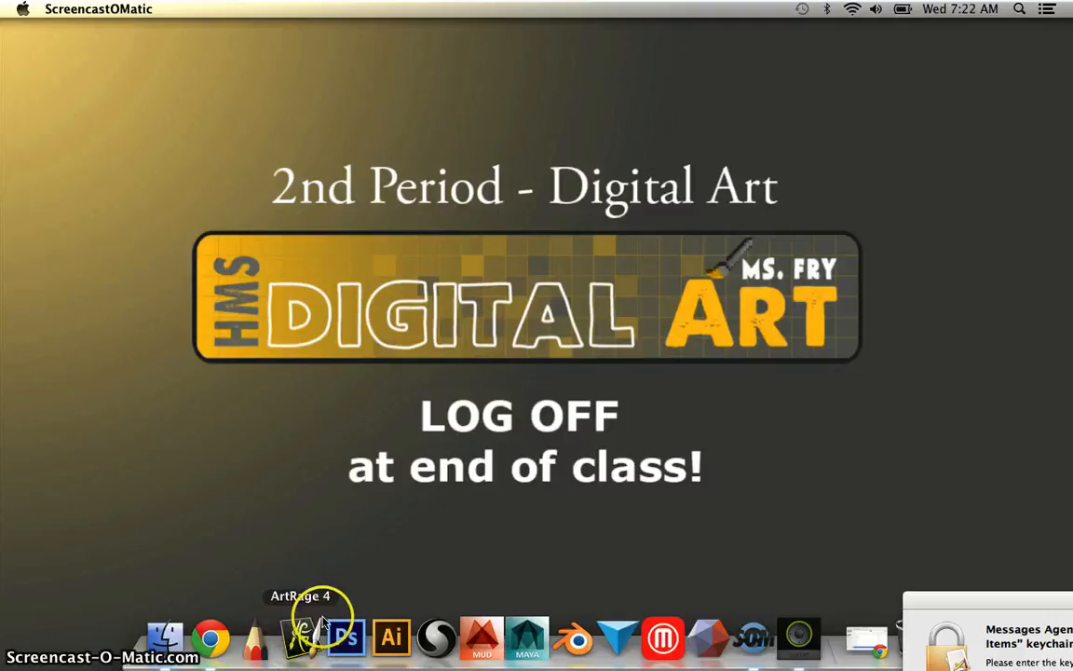
- Launch ArtRage 4 from the Dock so its version 4.5.2 splash screen appears
{"action": "left_click", "coordinate": [299, 637]}
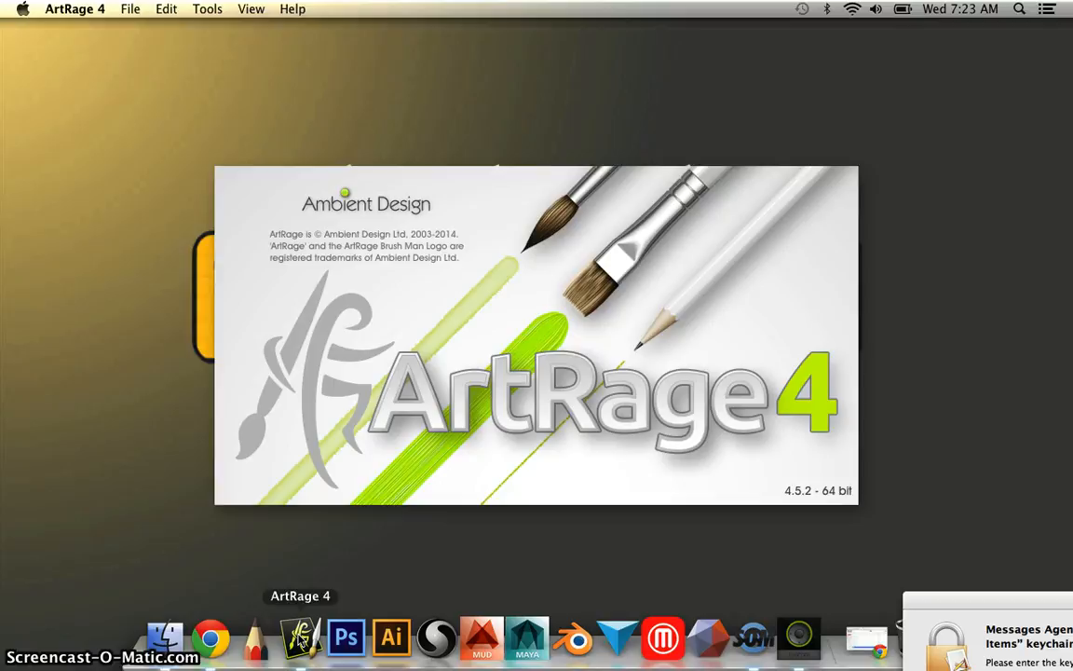